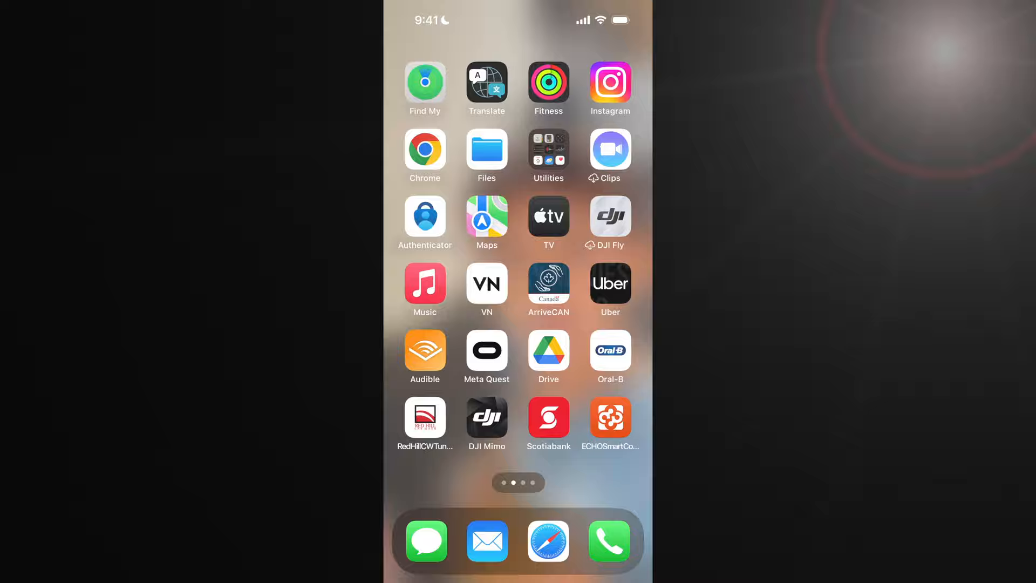
Launch the Apple TV app from the Home Screen.
{"action": "left_click", "coordinate": [548, 217]}
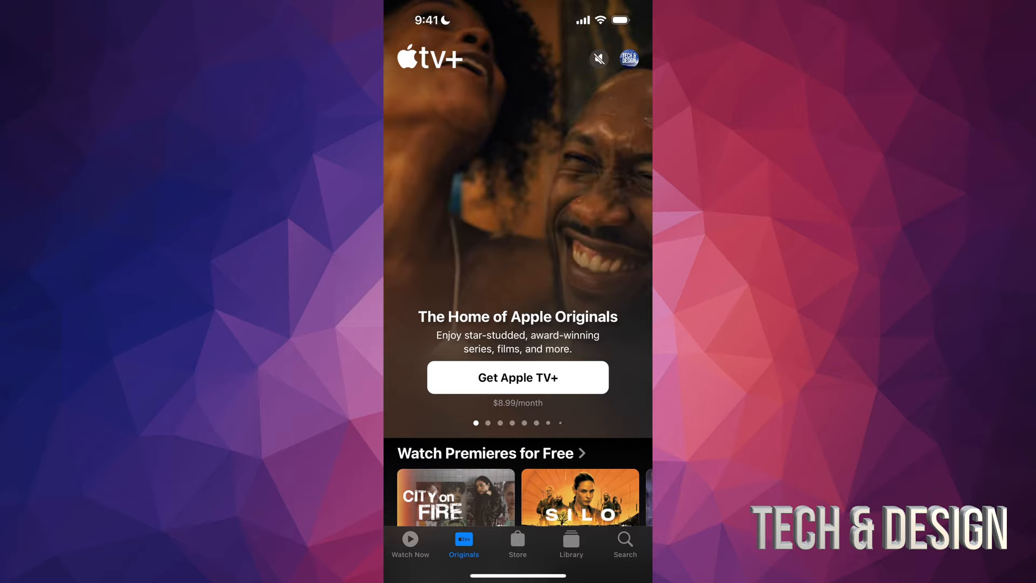
Search for "harry potter" and narrow the results to Movies.
{"action": "left_click", "coordinate": [623, 544]}
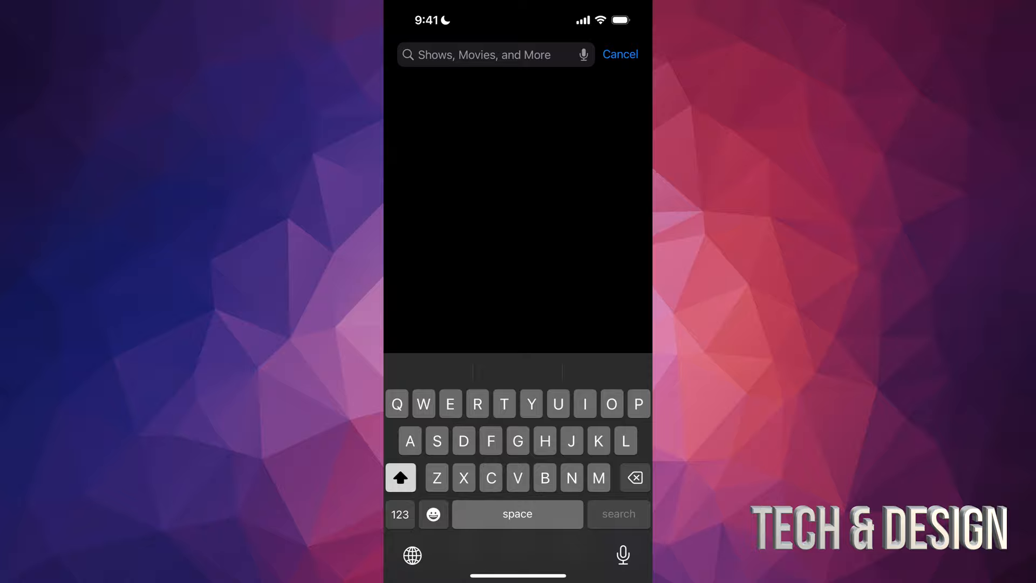
{"action": "type", "text": "harry potter"}
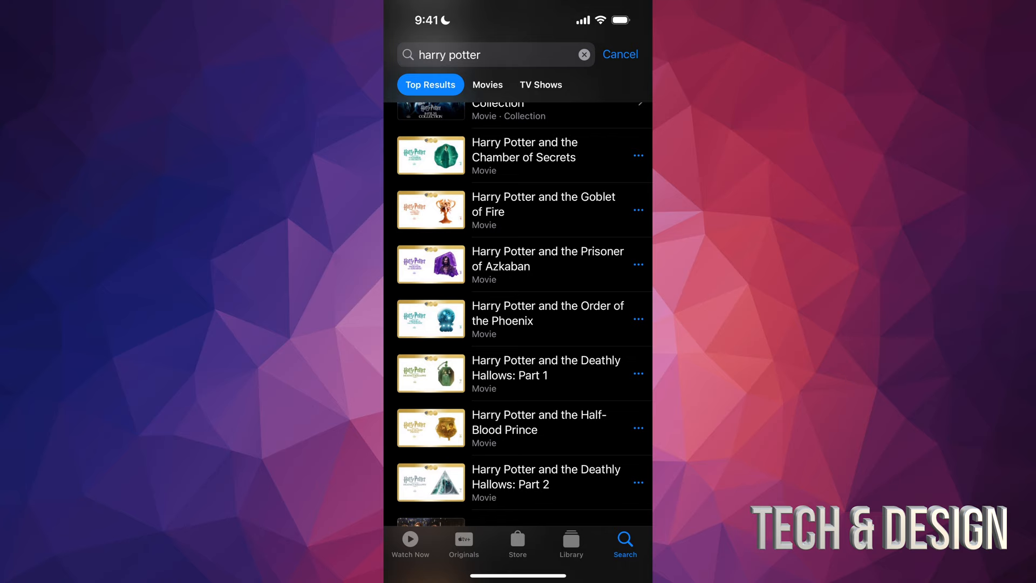
{"action": "left_click", "coordinate": [487, 85]}
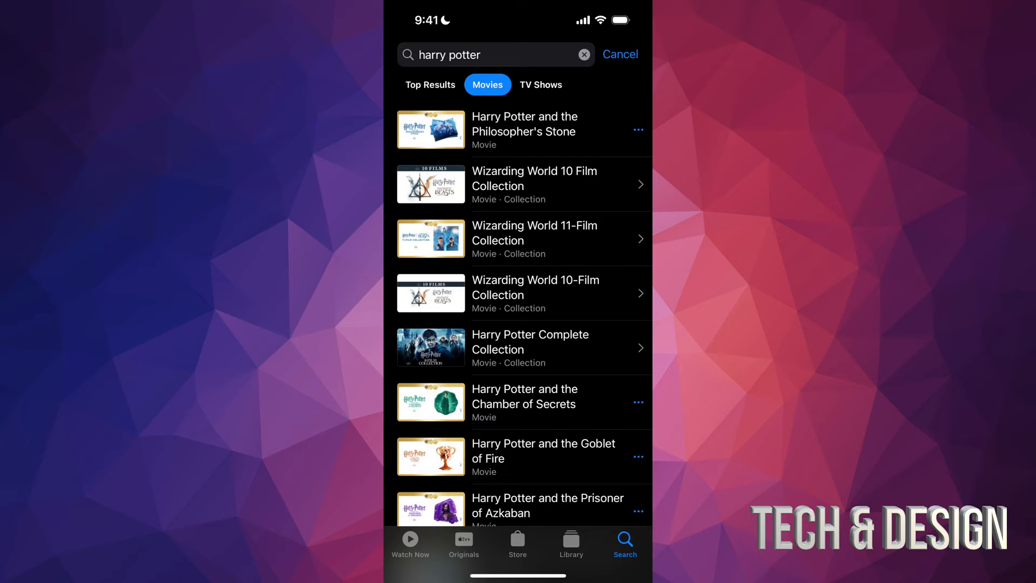
{"action": "left_click", "coordinate": [431, 85]}
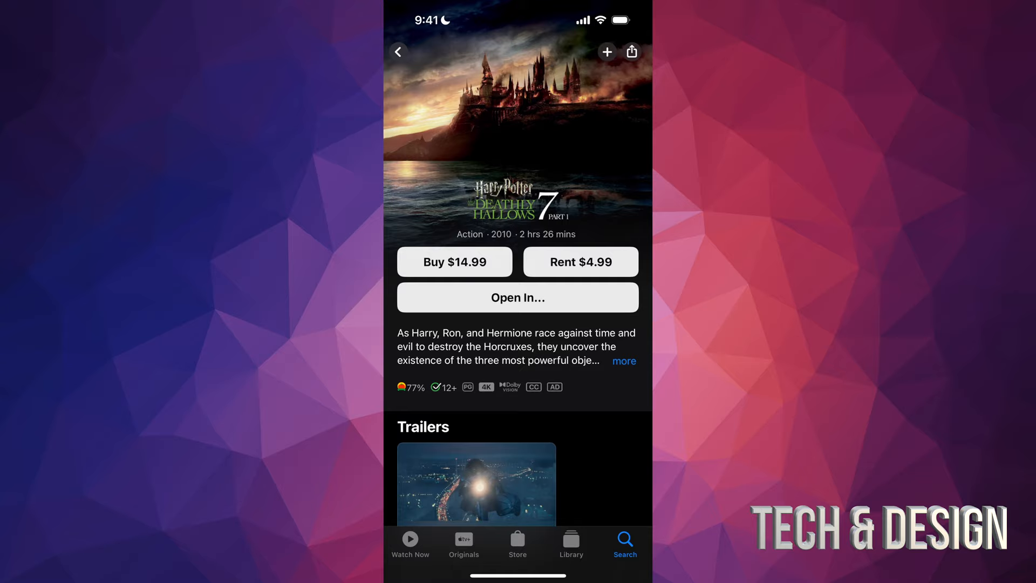
{"action": "left_click", "coordinate": [517, 298]}
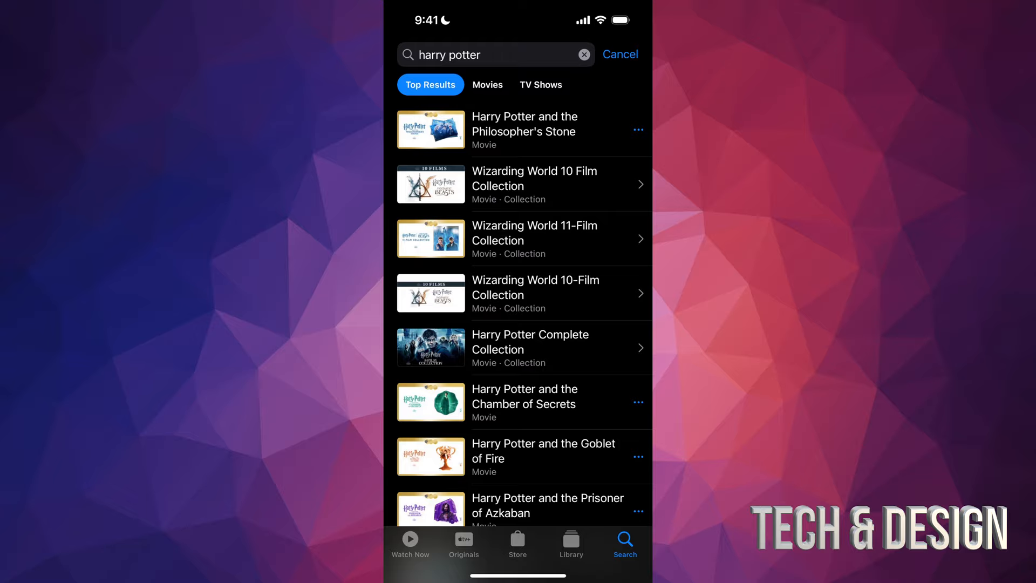
{"action": "left_click", "coordinate": [523, 238]}
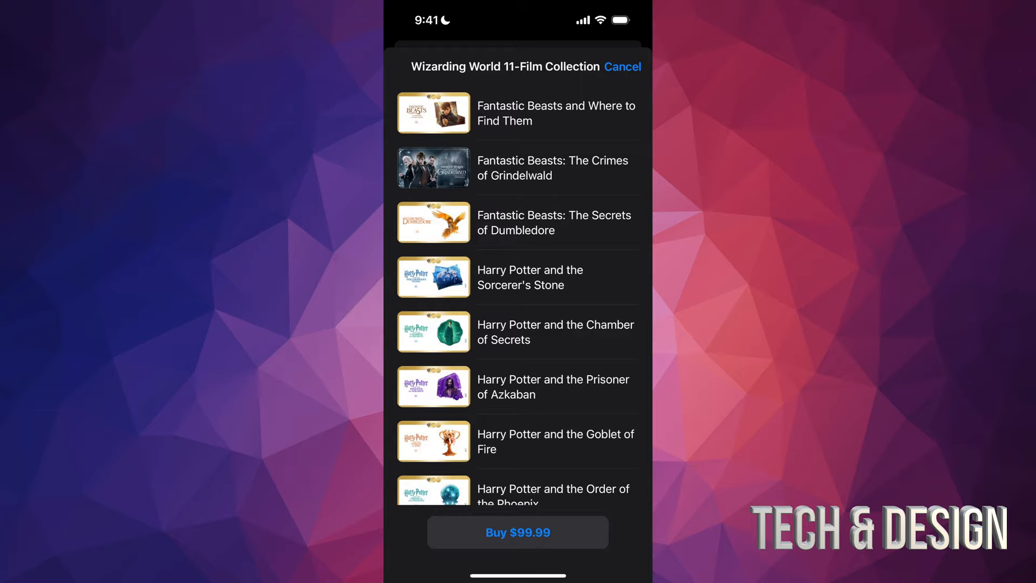
{"action": "left_click", "coordinate": [517, 532]}
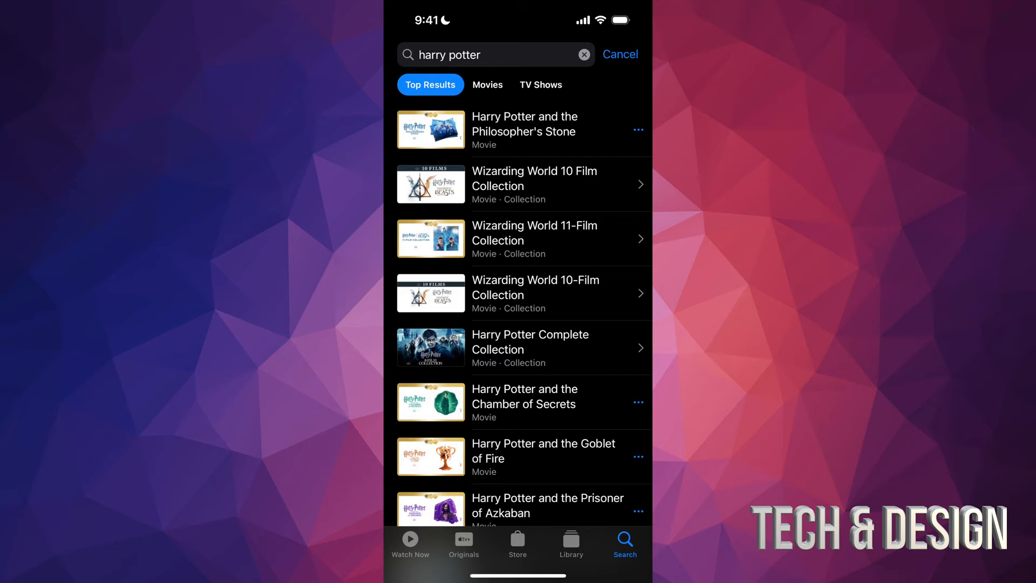
Show the Library's Movies list with the purchased Fantastic Beasts and Harry Potter films.
{"action": "left_click", "coordinate": [570, 544]}
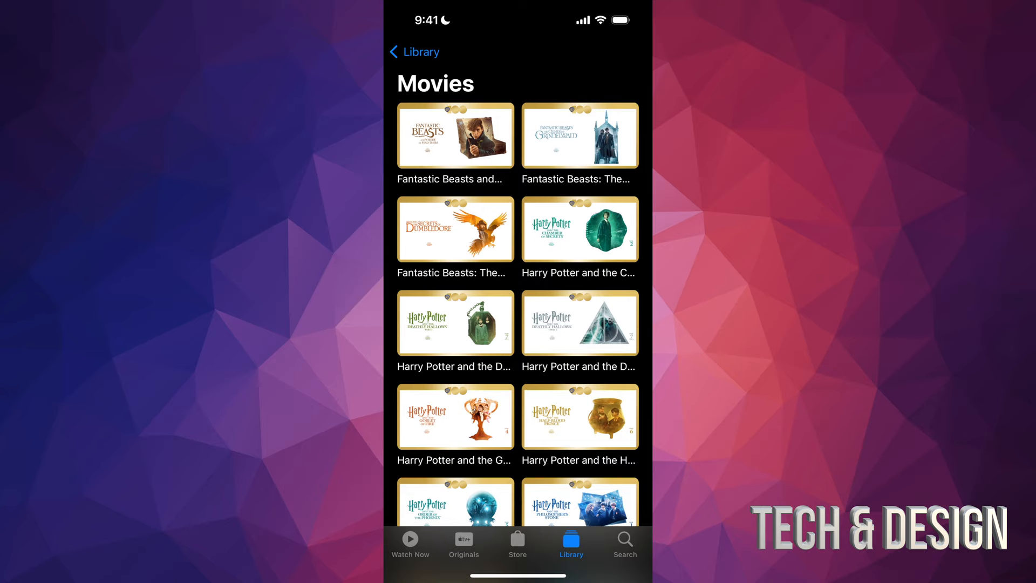
{"action": "scroll", "scroll_direction": "down", "scroll_amount": 3}
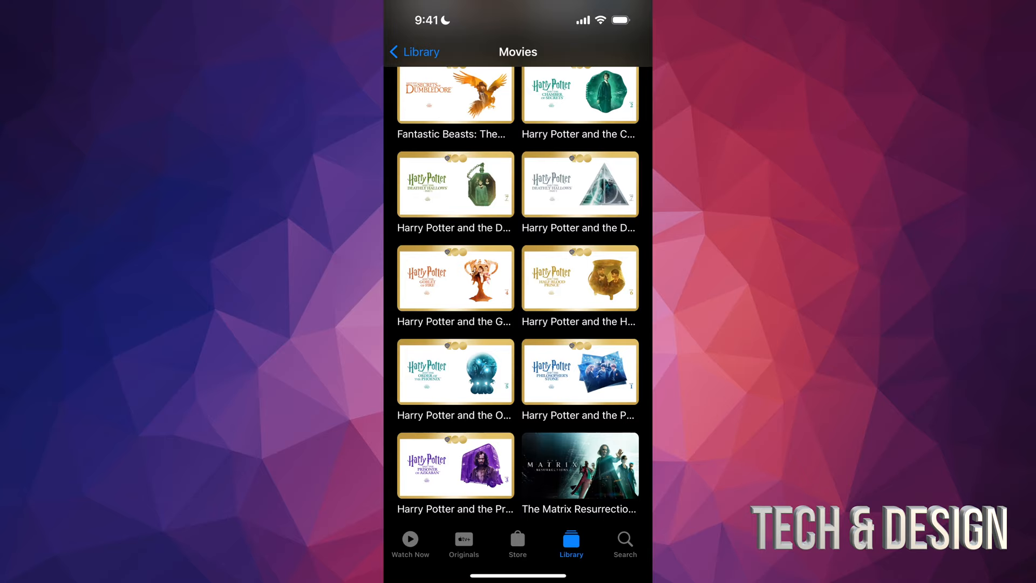
{"action": "left_click", "coordinate": [413, 52]}
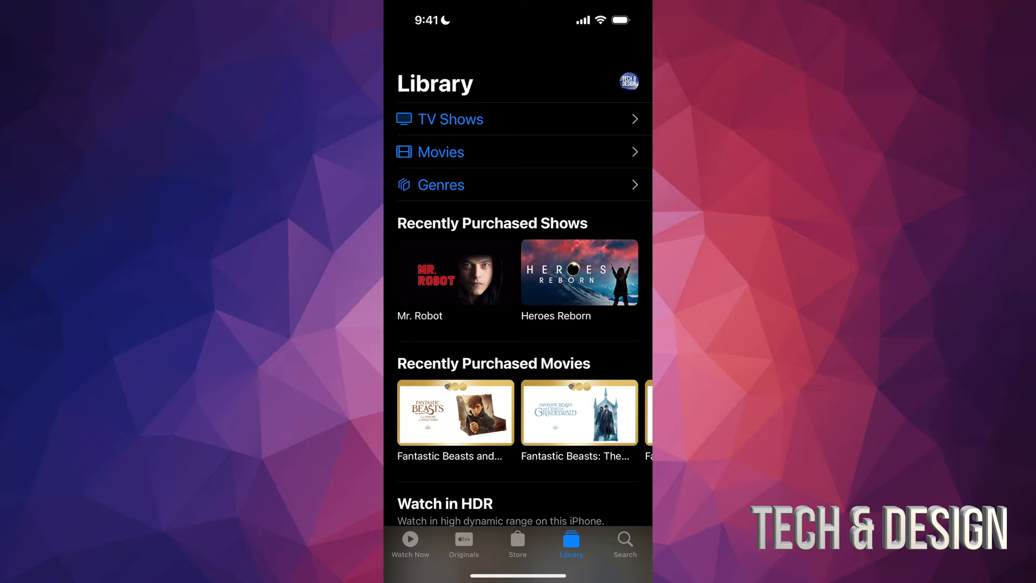
{"action": "left_click", "coordinate": [440, 152]}
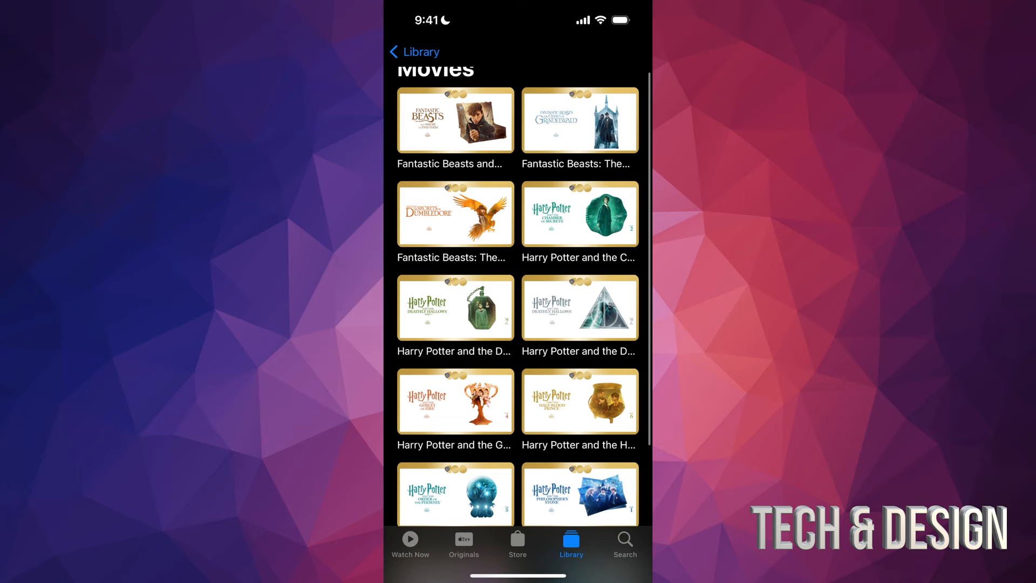